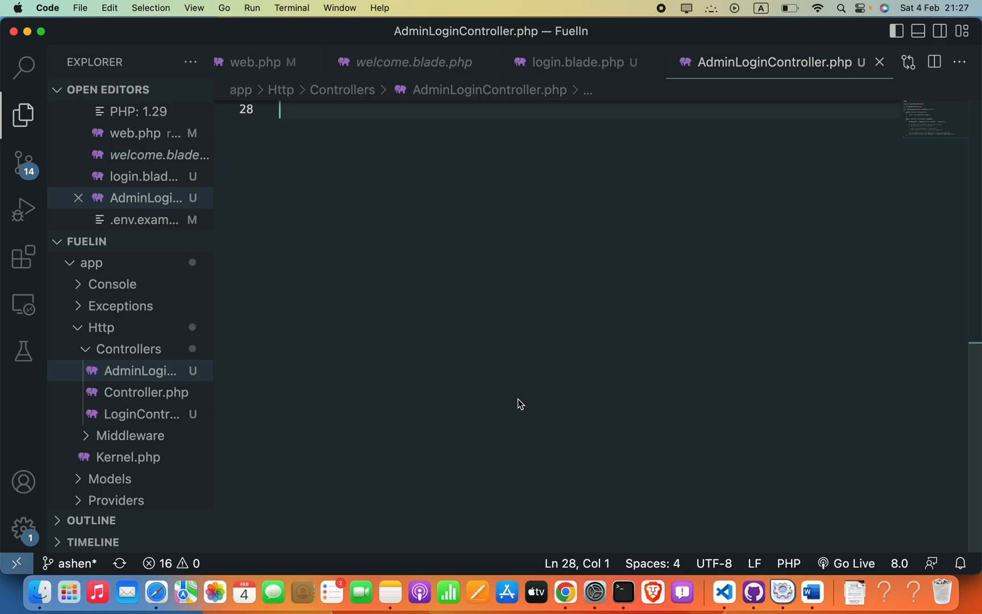
mouse_move(496, 472)
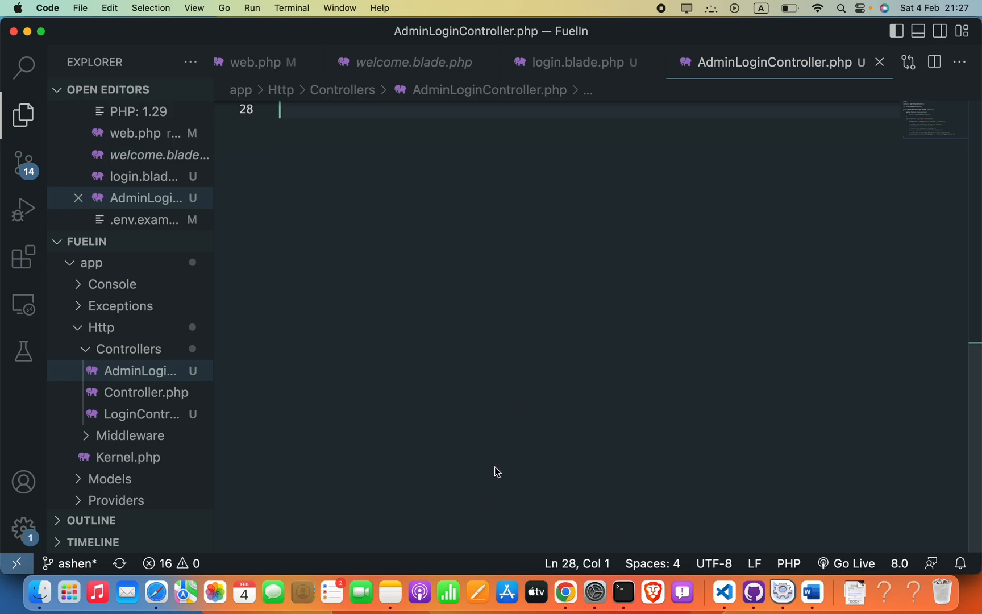
mouse_move(343, 211)
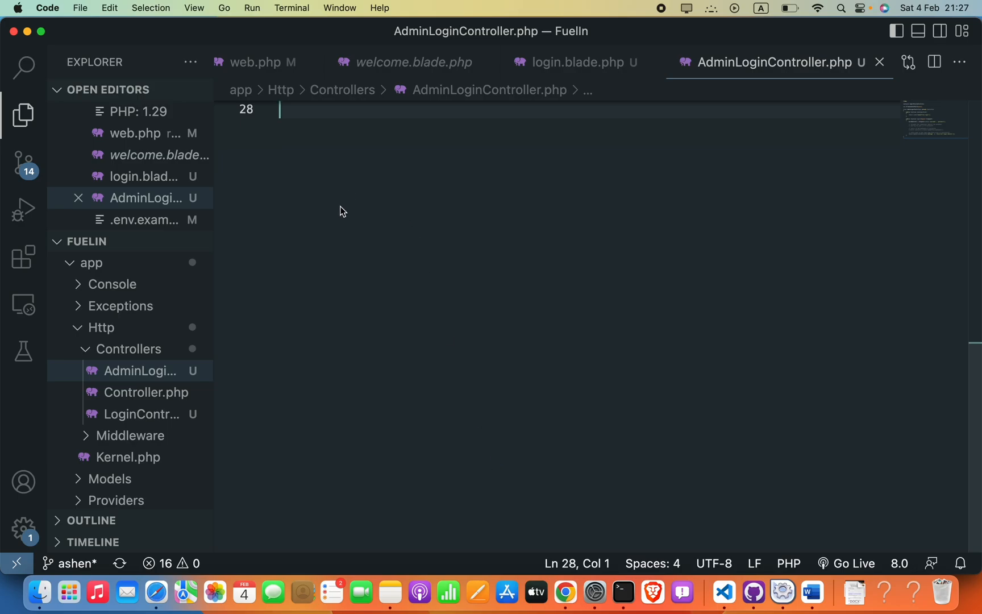
Step: Declare a UserController class extending Controller
text(class)
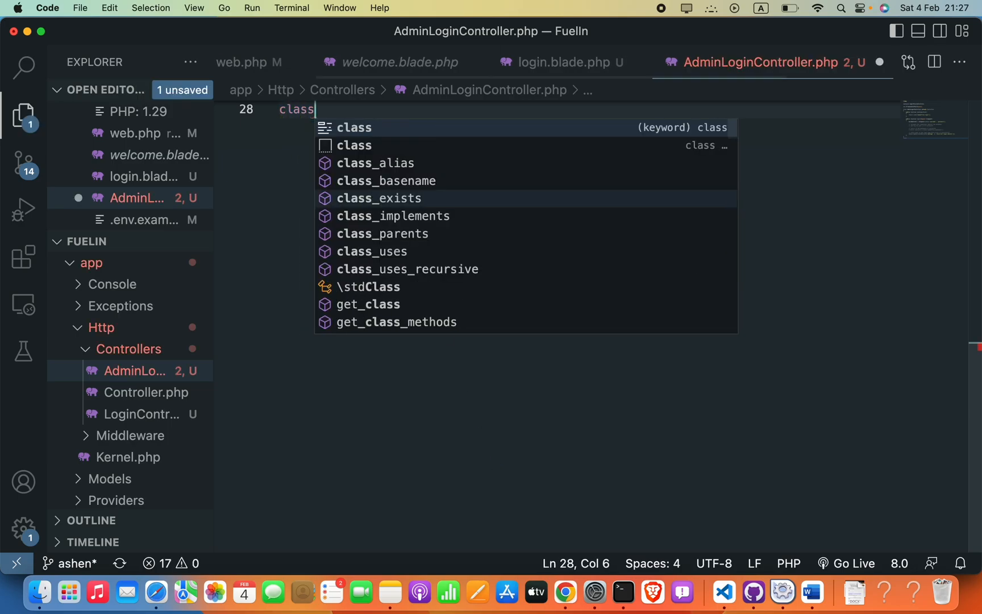
text(Use)
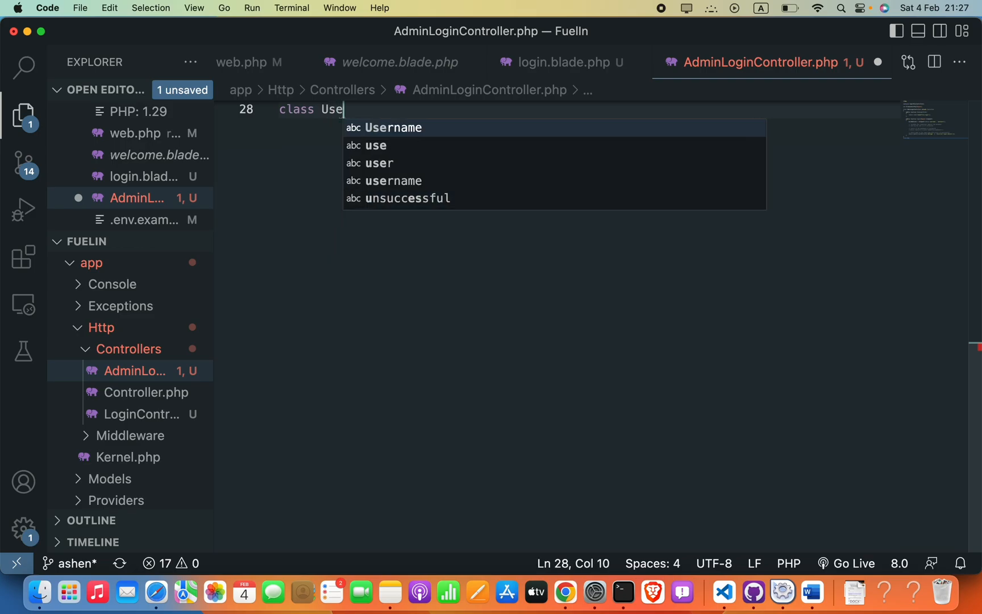
text(rCon)
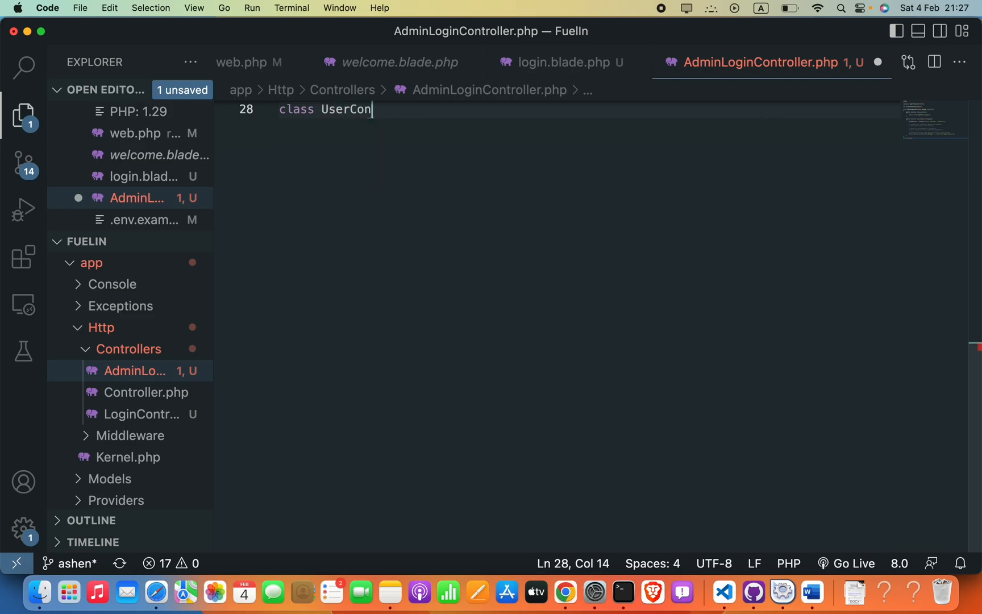
text(troller extends)
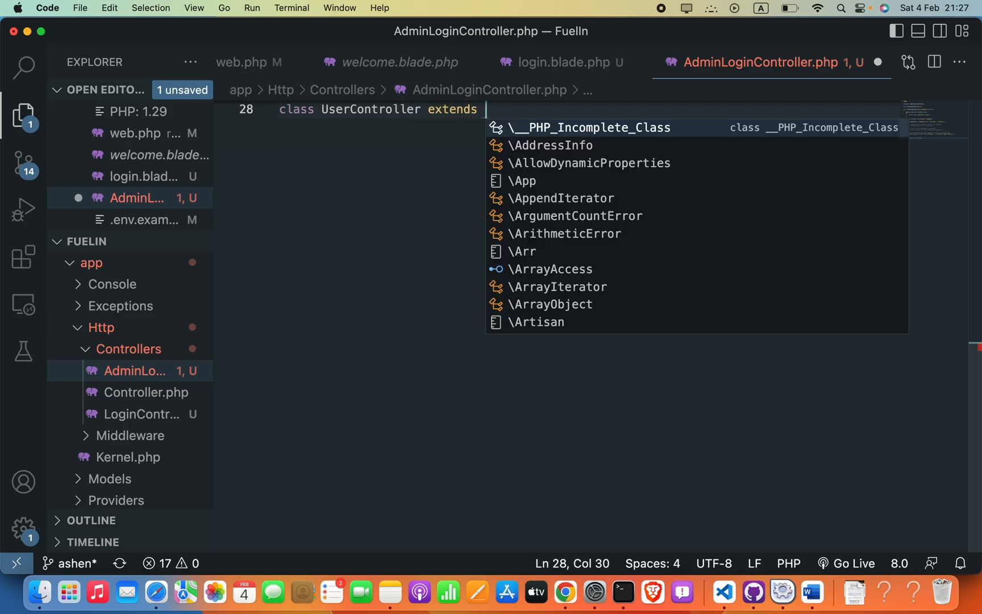
text(C)
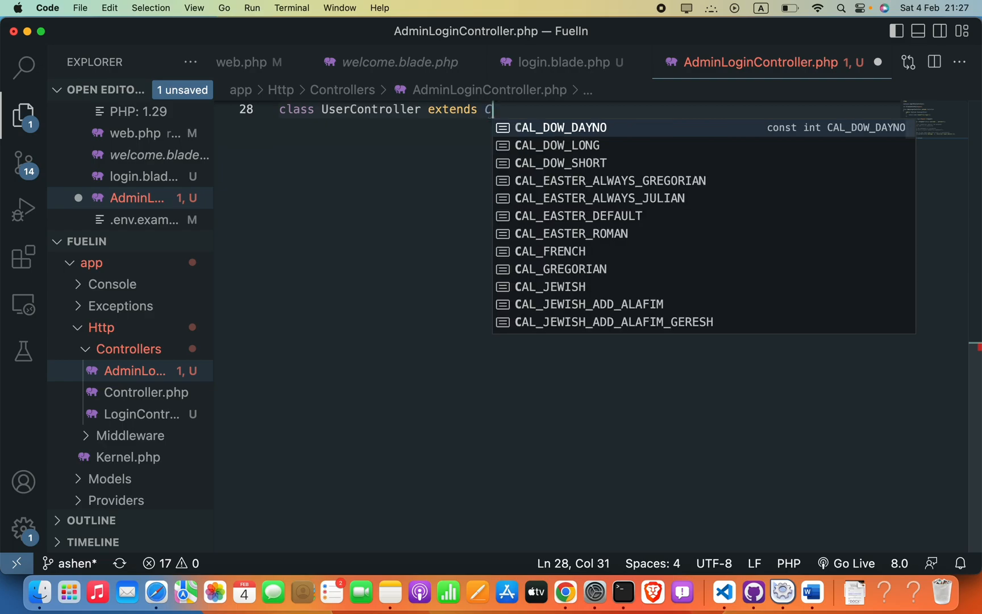
text(ontrol)
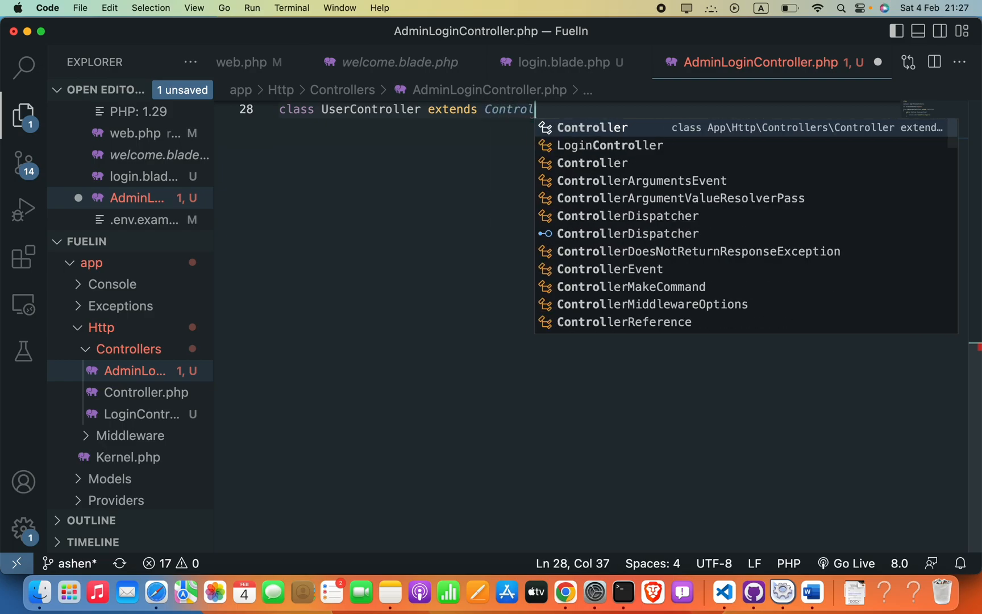
text(ler)
text({)
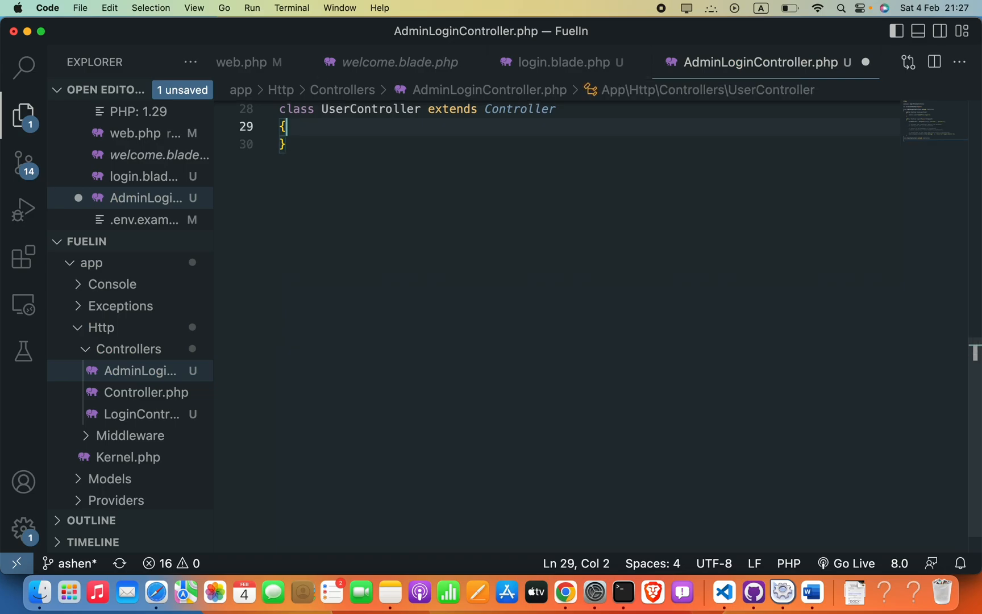
Step: Add a public index() method to UserController returning an empty string
text(pub)
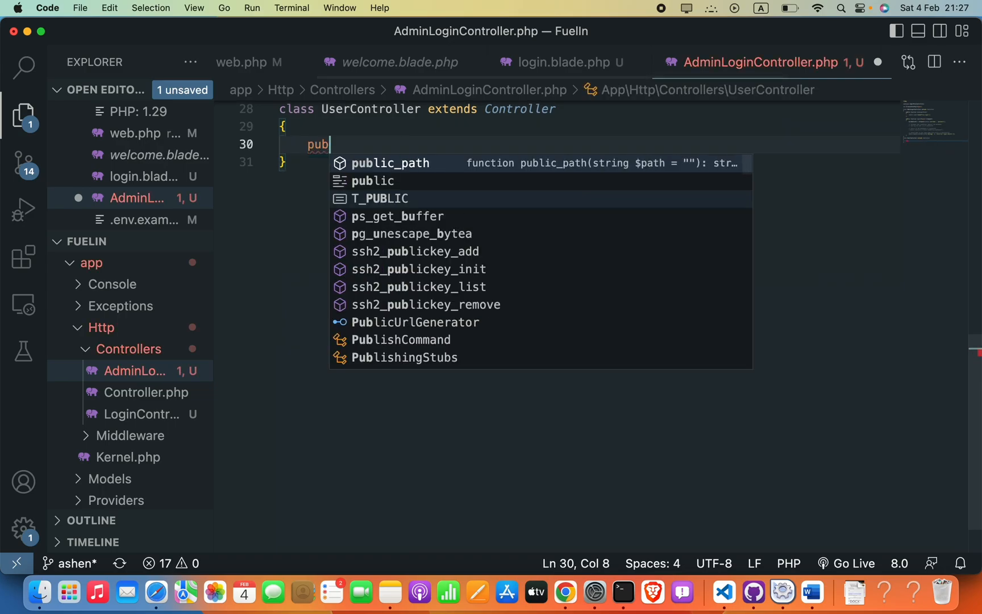
text(lic fun)
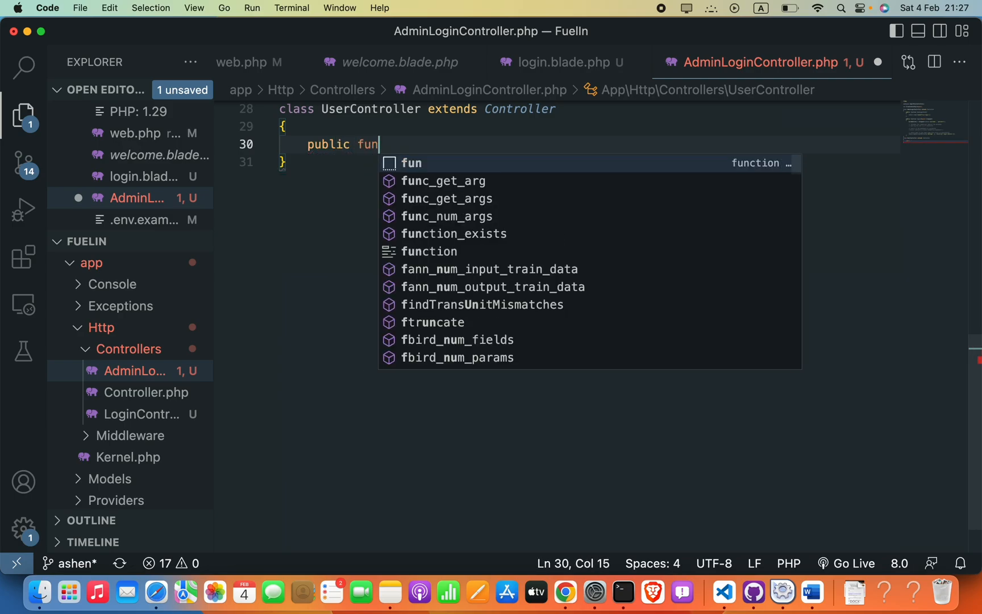
key(Tab)
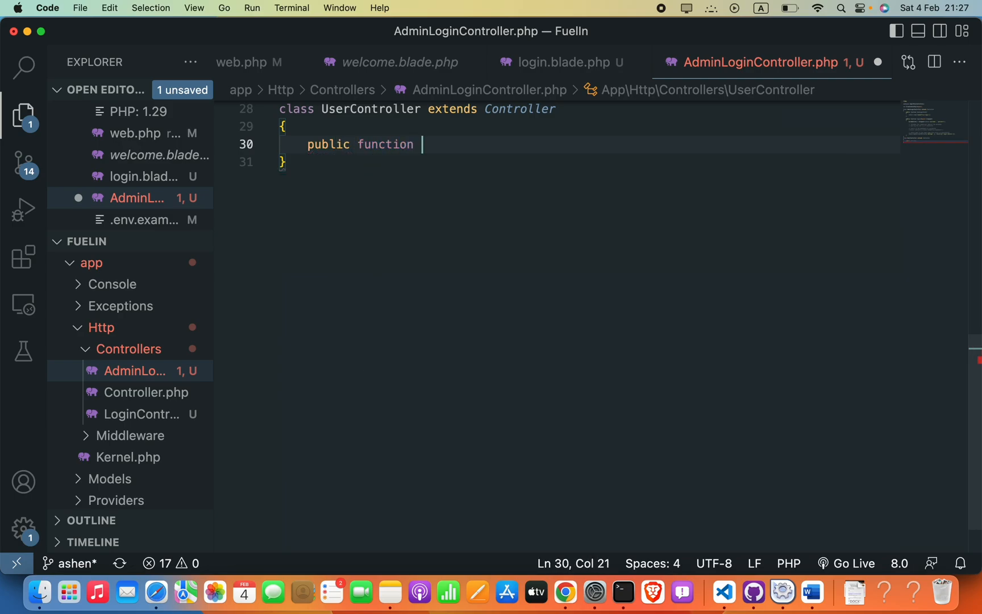
text(index()
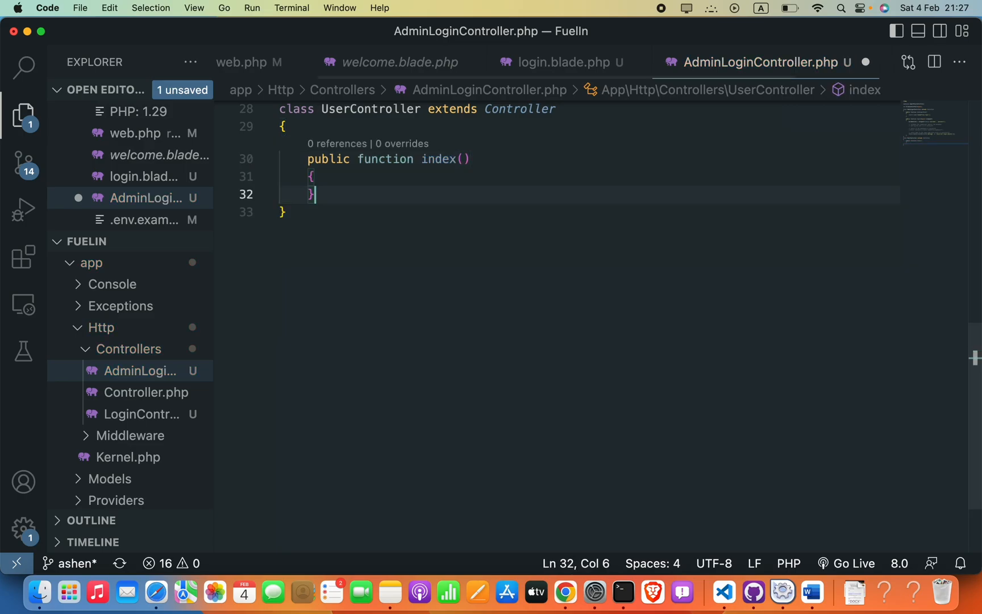
text(return)
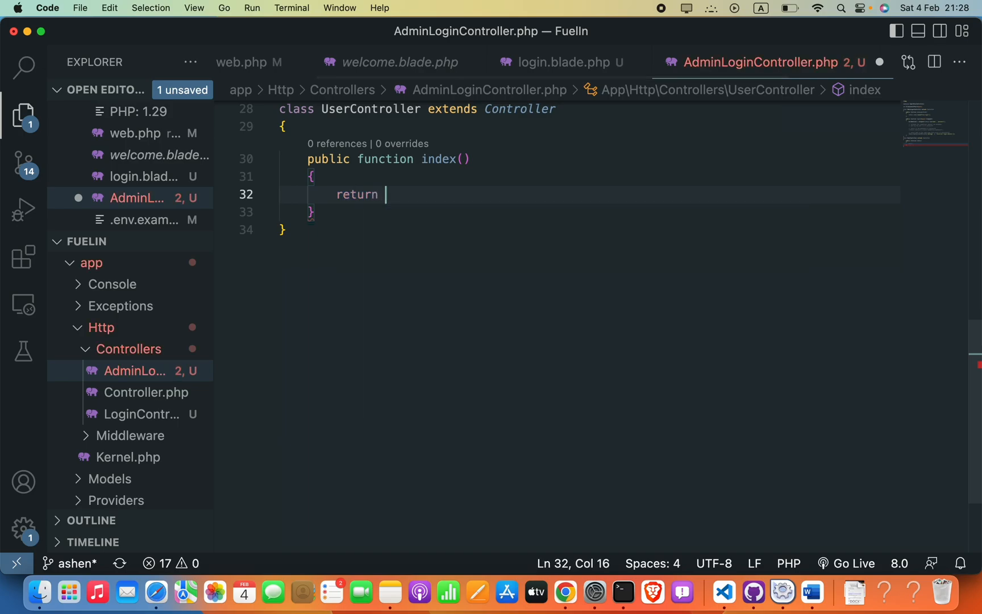
text('')
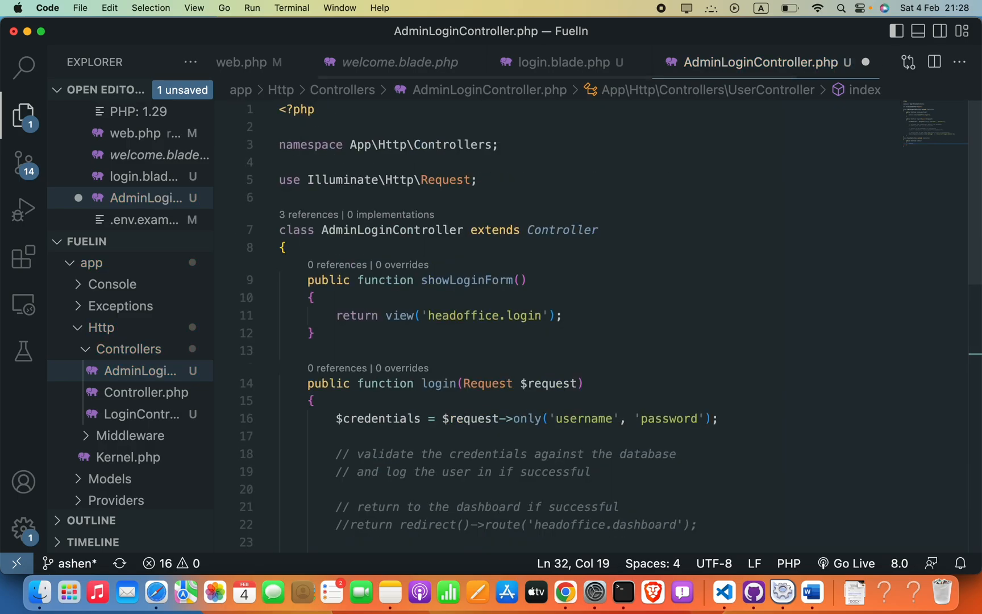
Step: Fill the index() return string with 'Showing all users.'
scroll(down, 3)
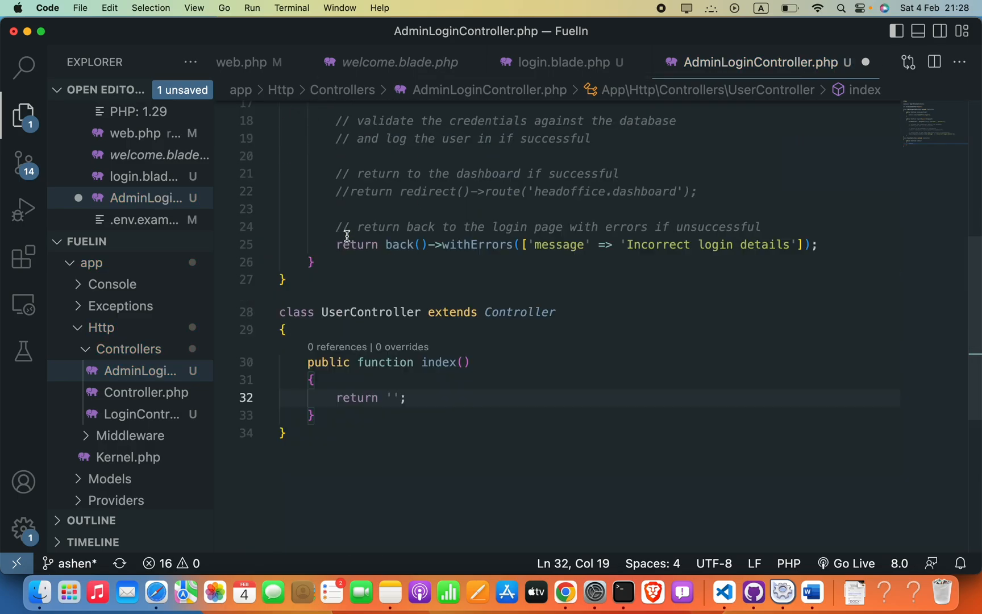
scroll(down, 3)
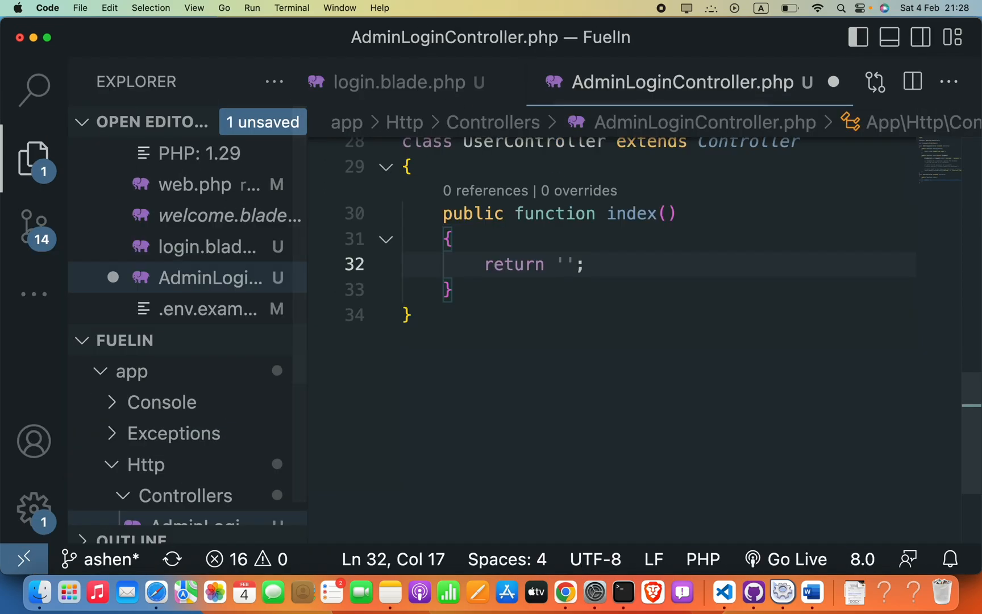
text(Sh)
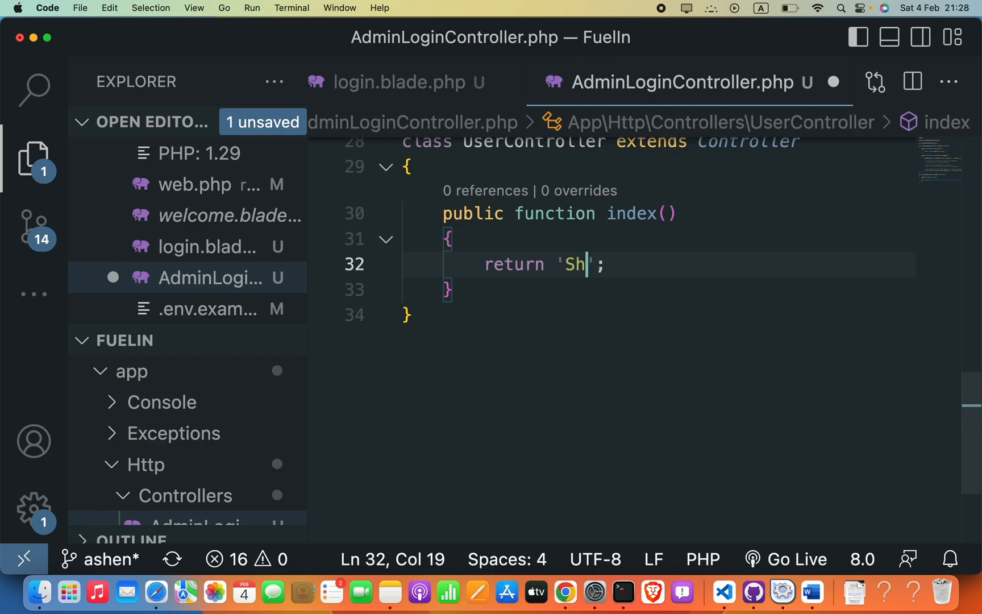
text(owing all u)
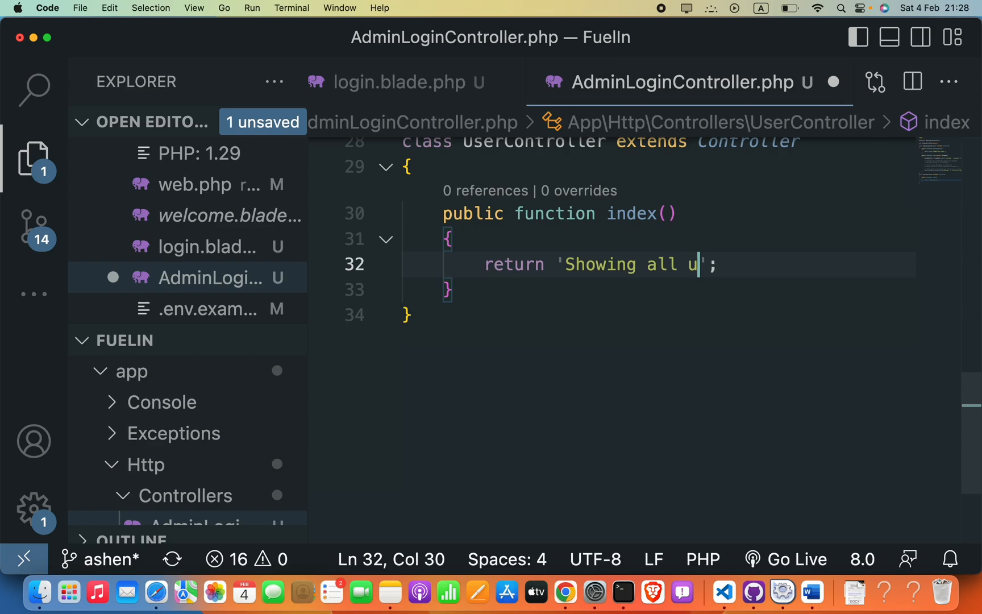
text(sers)
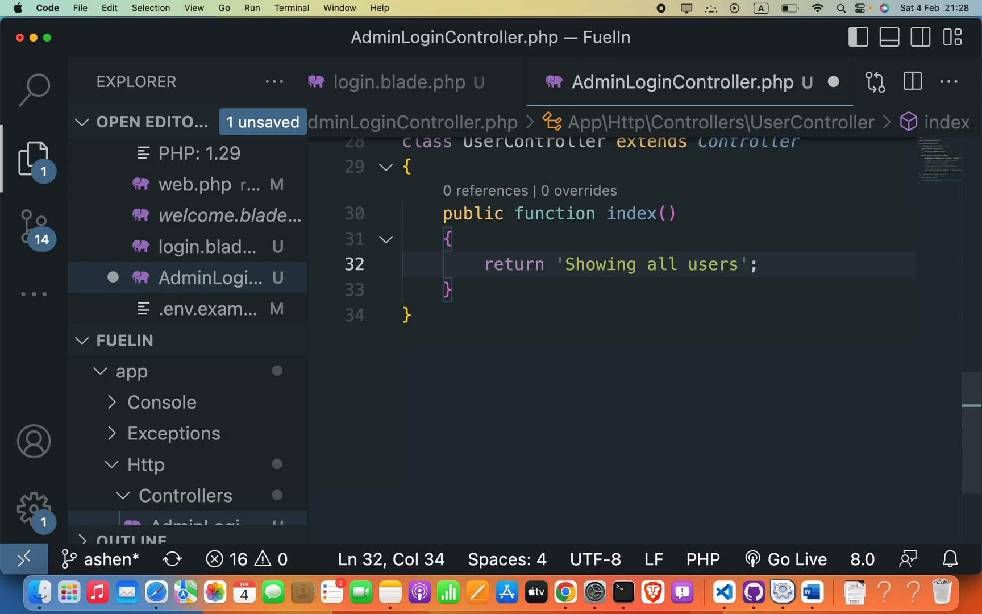
text(.)
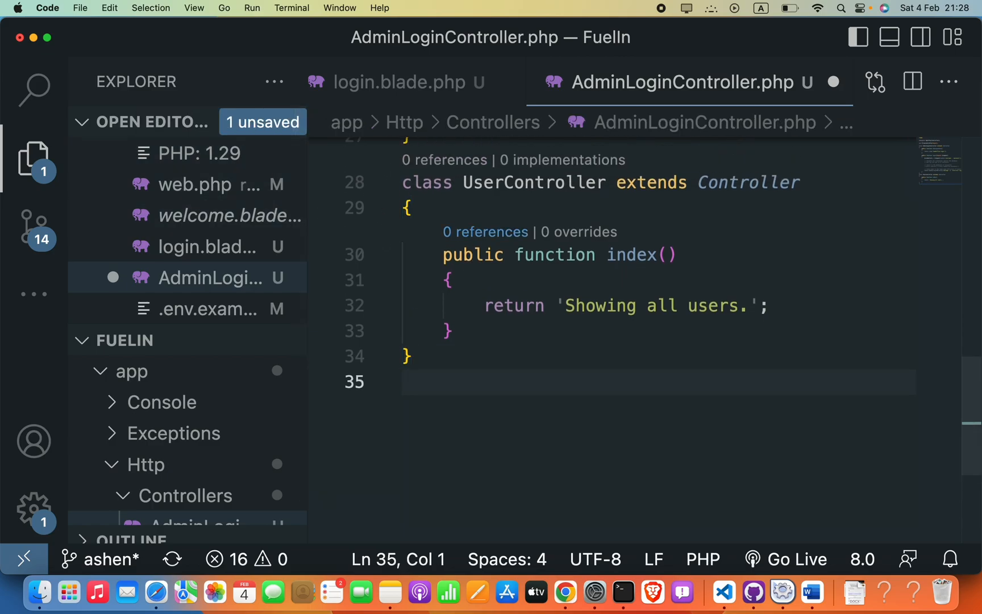
Step: Declare an AdminController class extending UserController
text(class Adm)
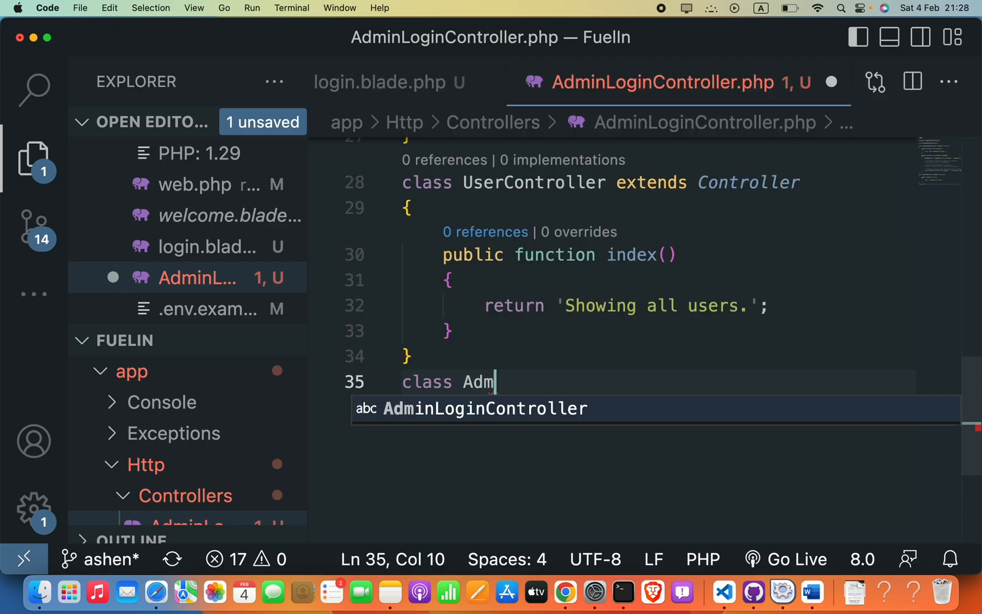
key(Tab)
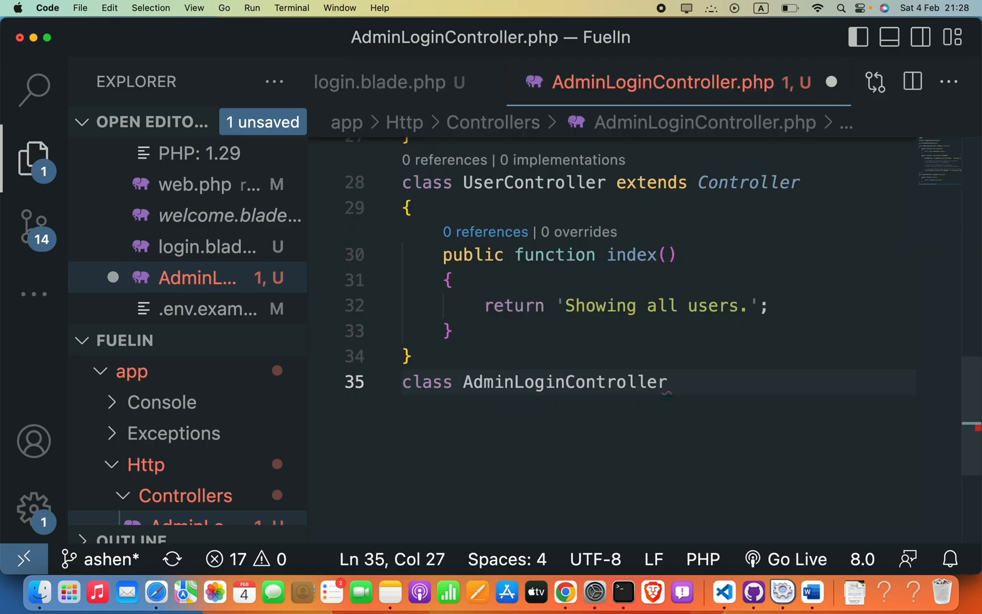
double_click(526, 382)
text( extends U)
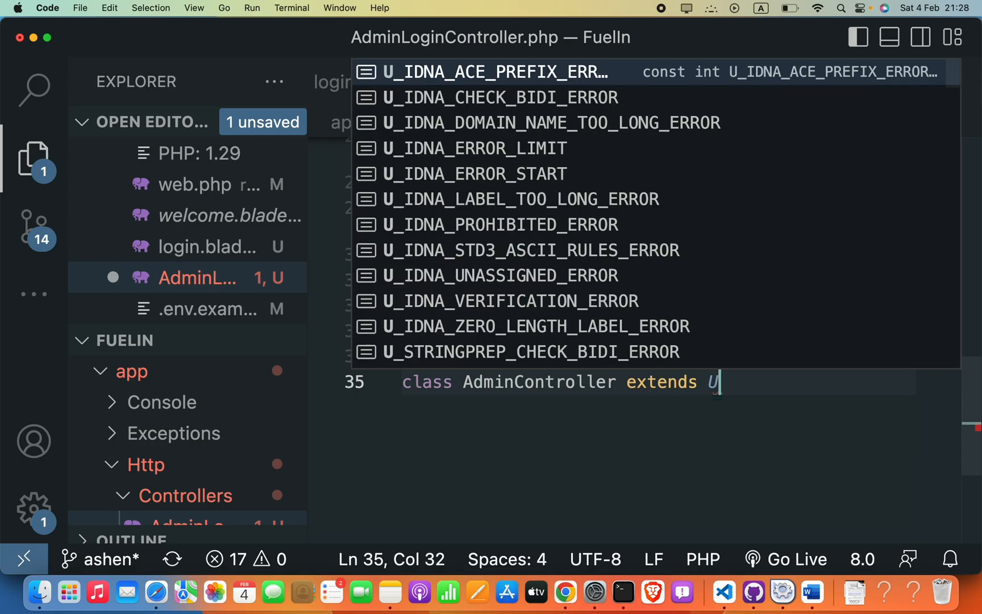
text(serC)
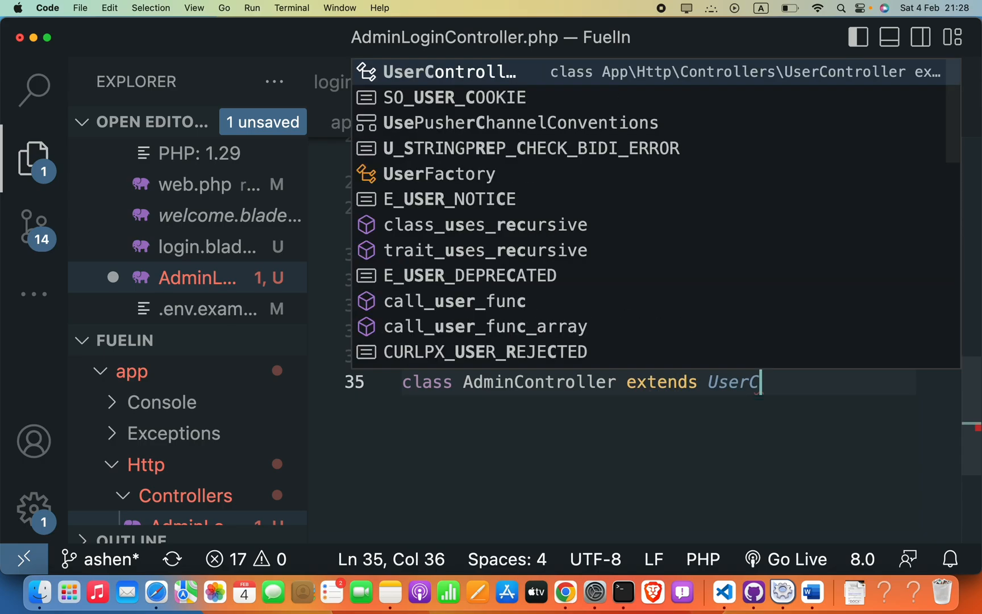
key(Tab)
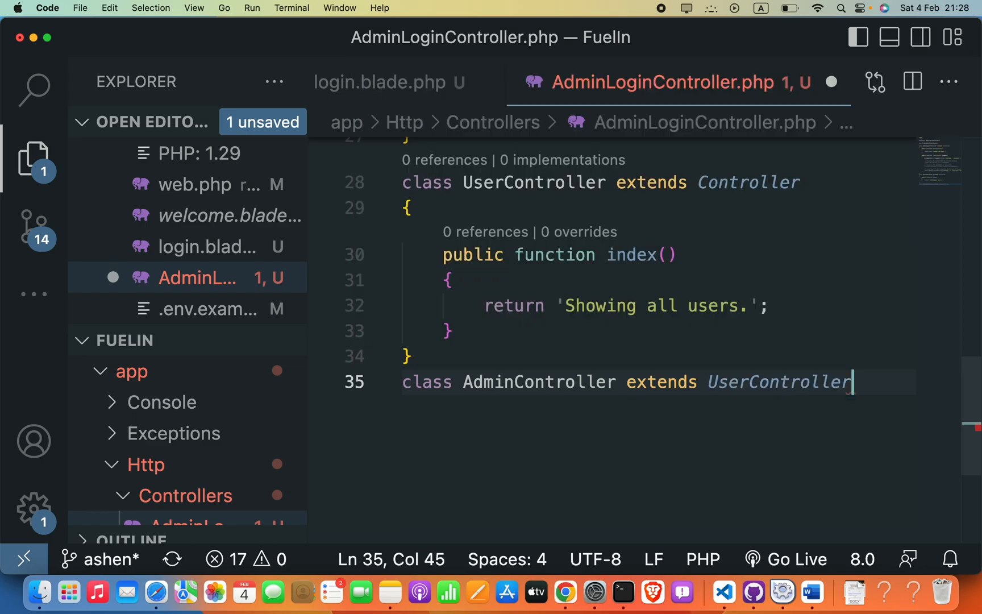
Step: Add an empty public index() method stub inside AdminController
text({)
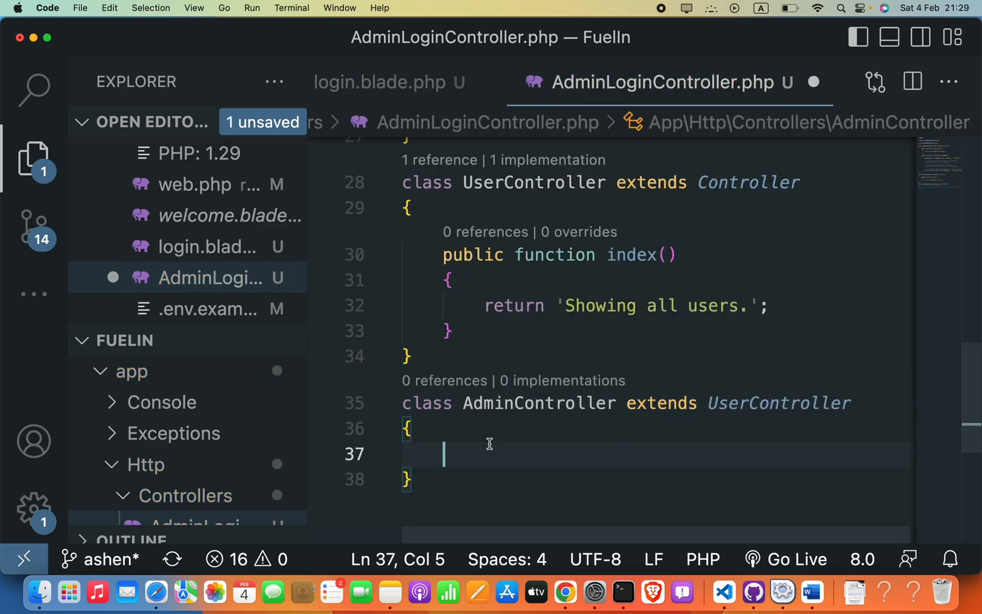
text(public)
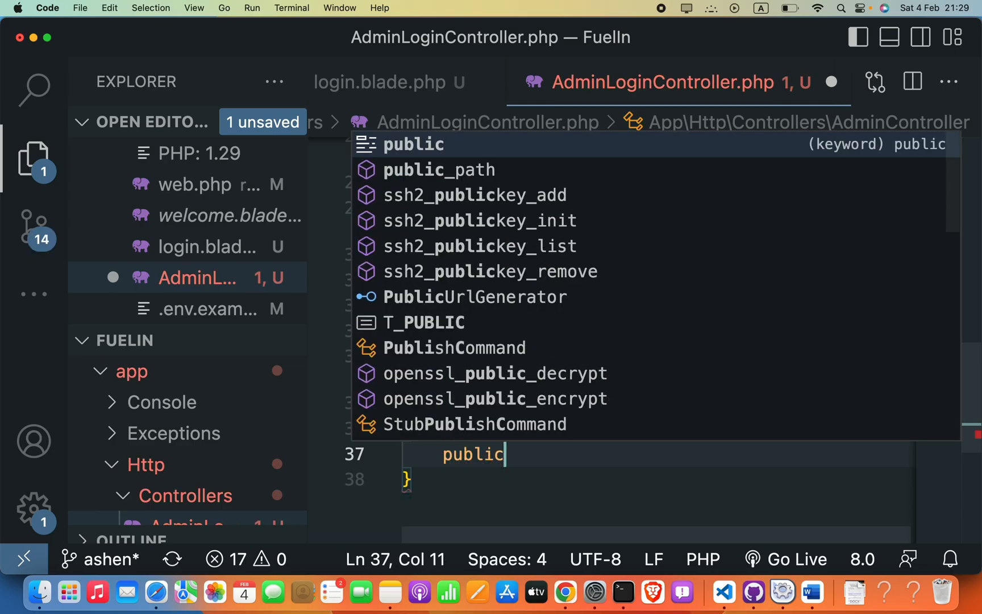
text(function index()
text({)
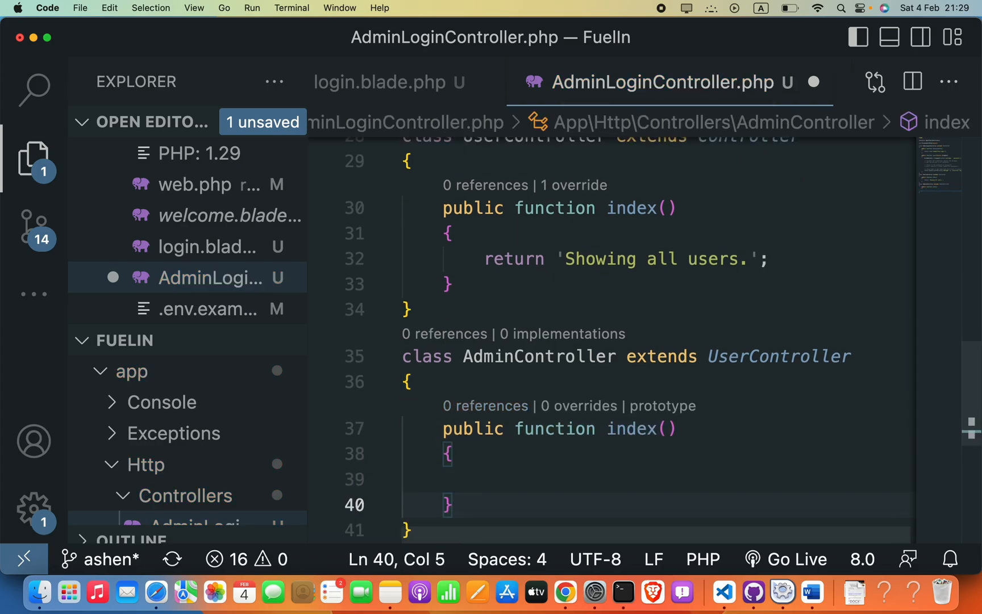
Step: Make AdminController's index() return 'Showing all users, including admin'
text(return '';)
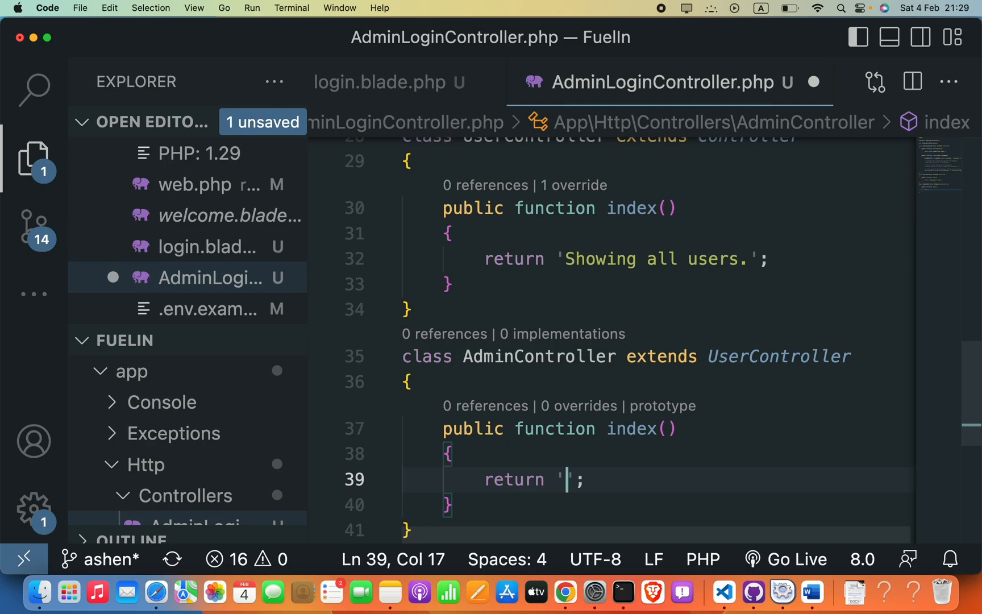
text(Showing all user)
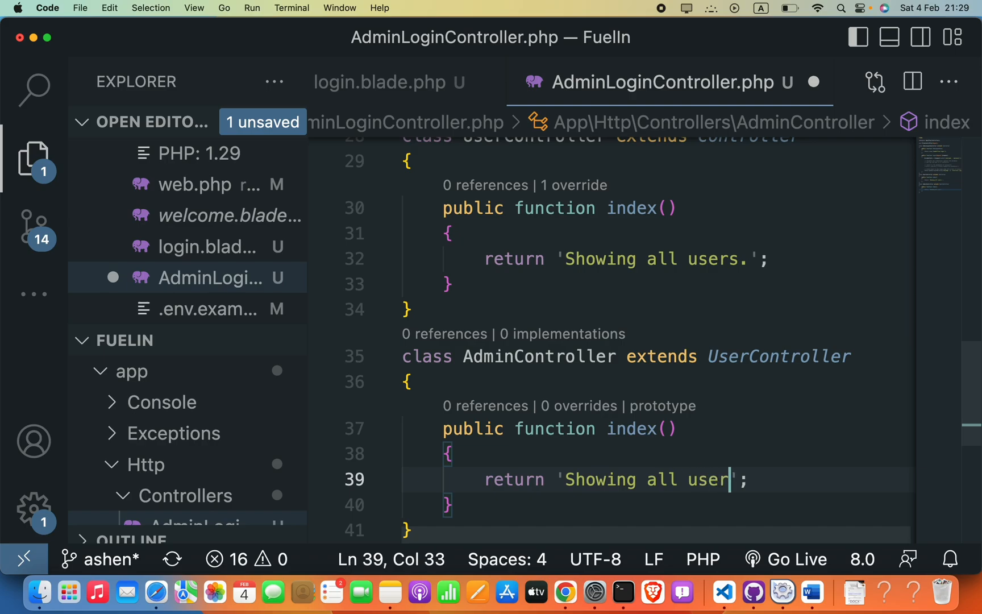
text(s, in)
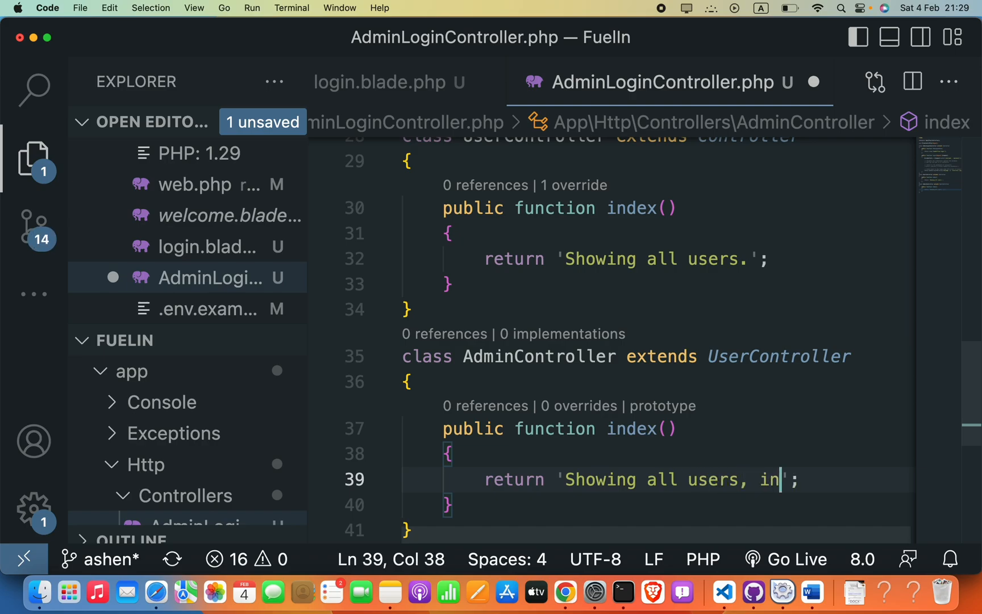
text(cluding)
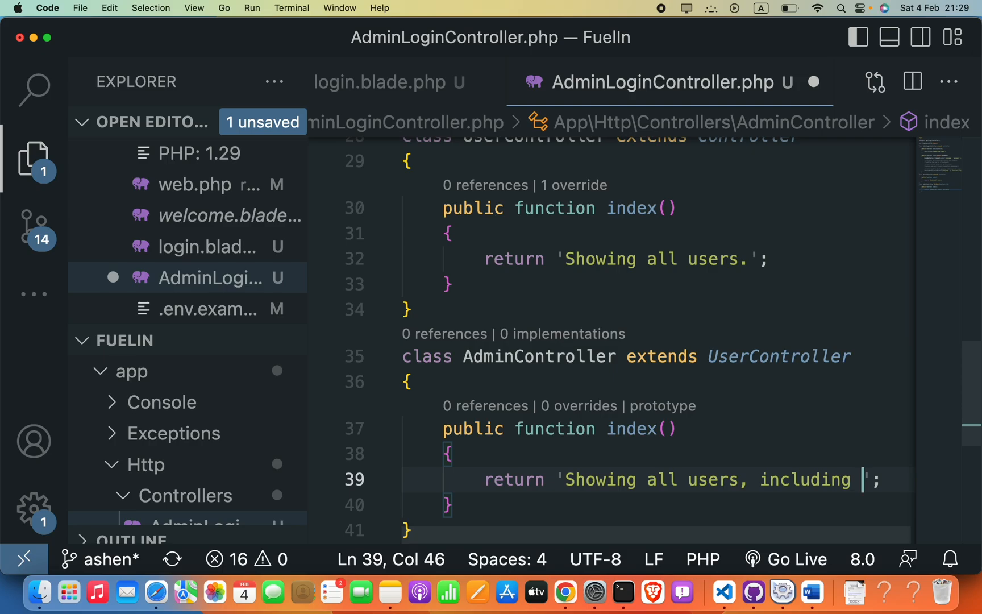
text(admin)
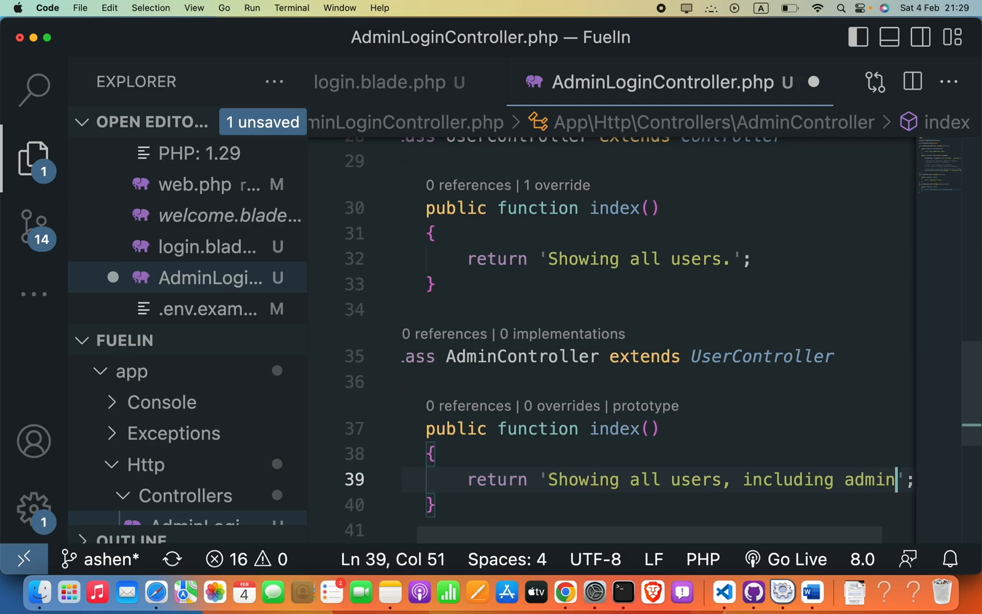
scroll(down, 3)
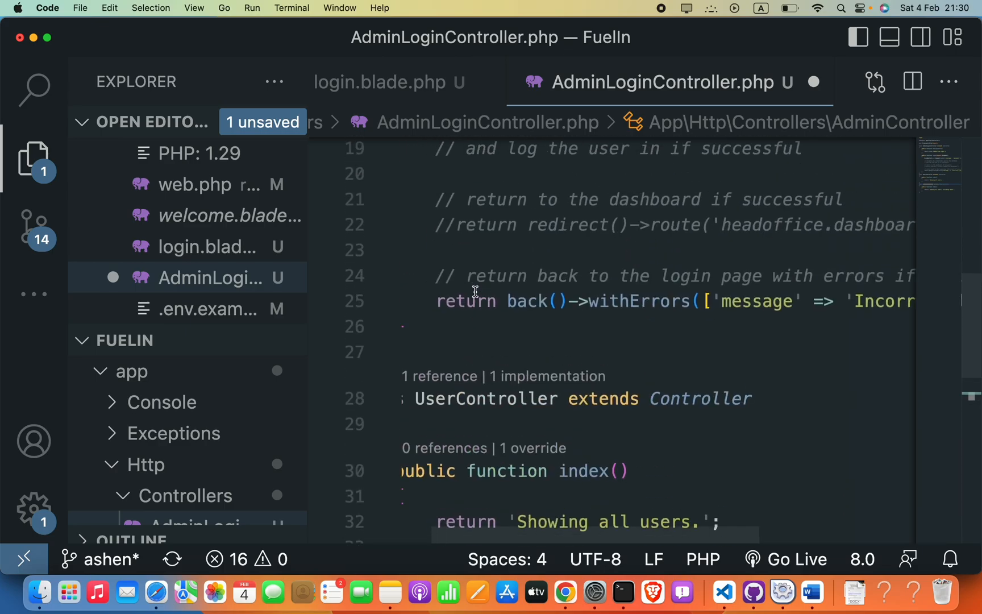
scroll(down, 3)
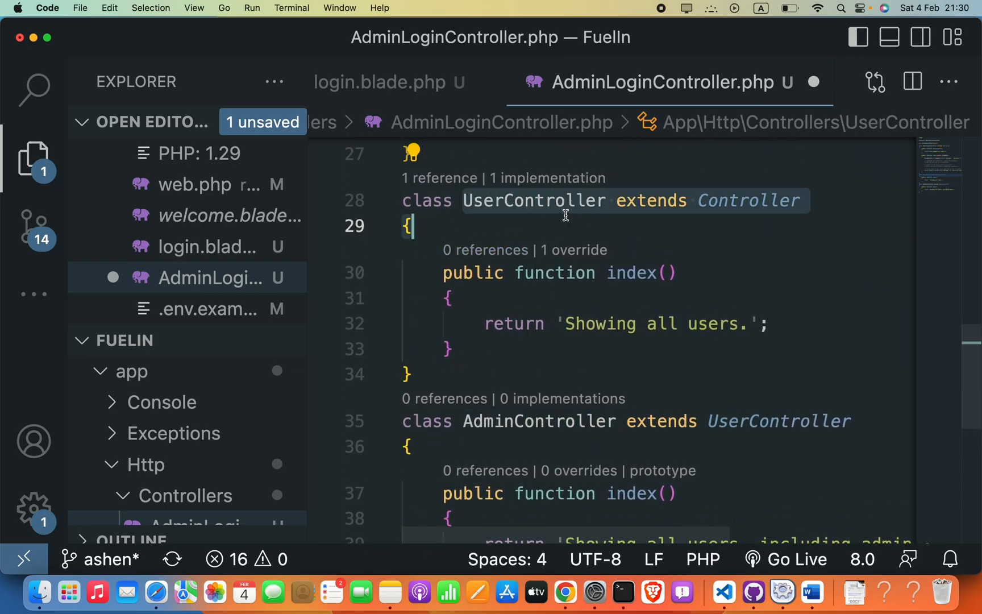
scroll(down, 3)
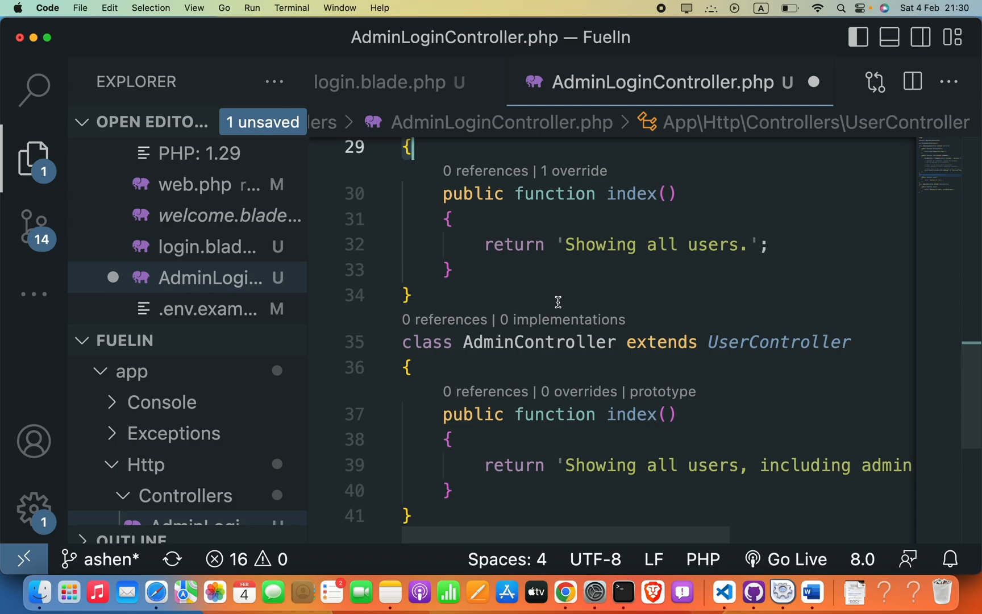
mouse_move(566, 357)
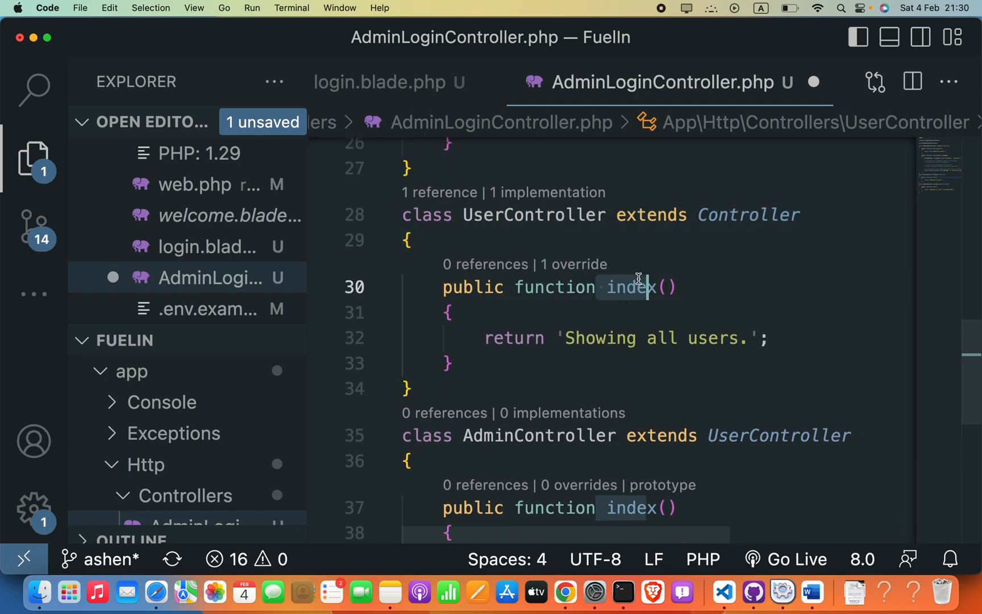
scroll(down, 3)
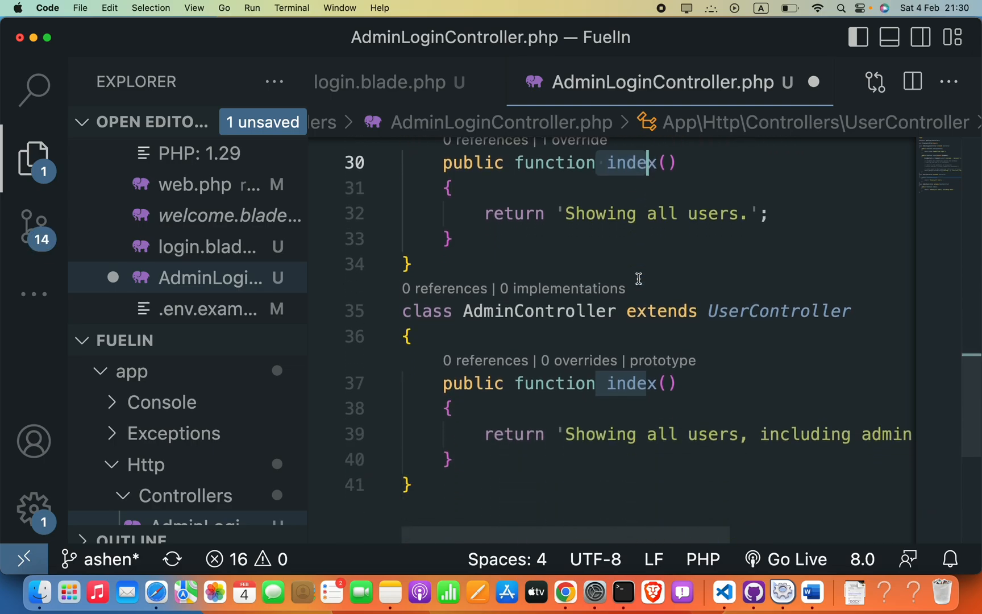
click(631, 383)
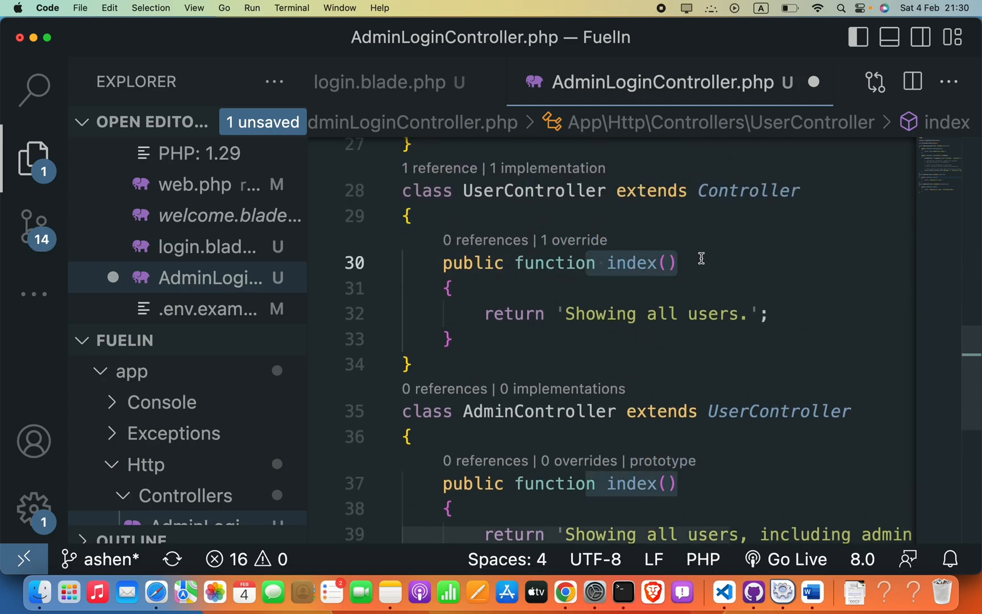
scroll(down, 3)
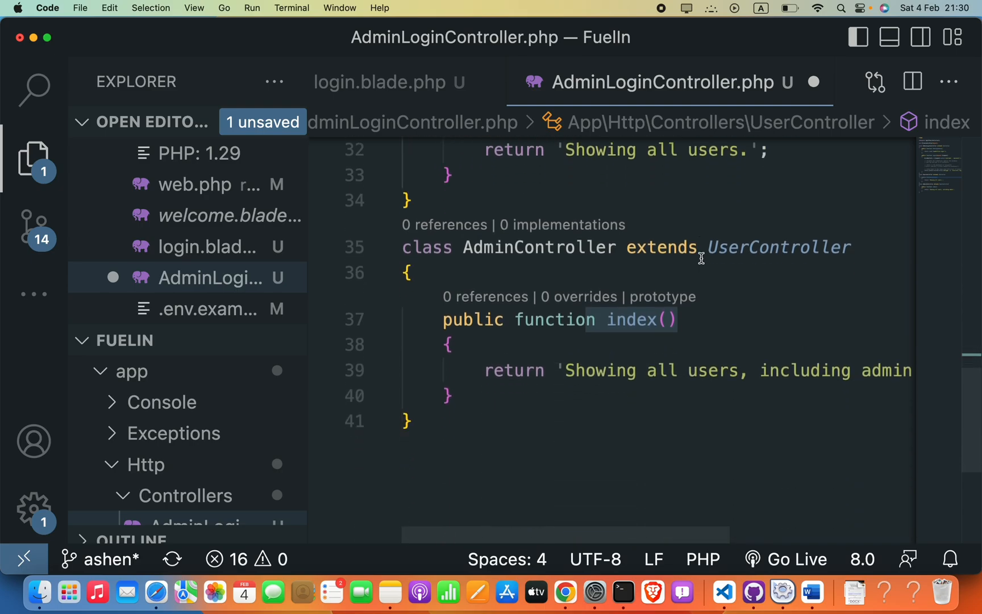
click(412, 281)
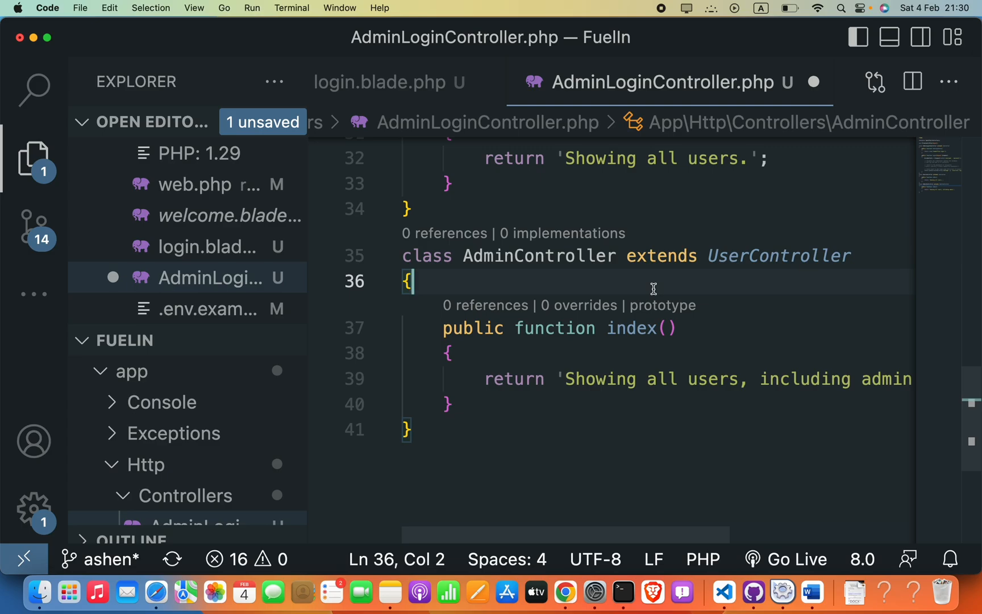
mouse_move(617, 289)
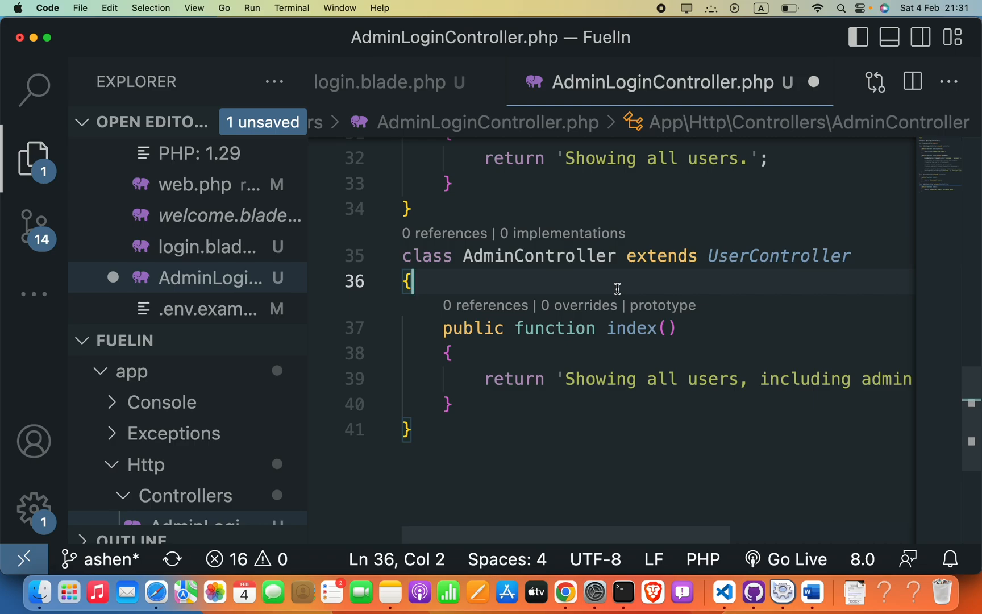
mouse_move(662, 255)
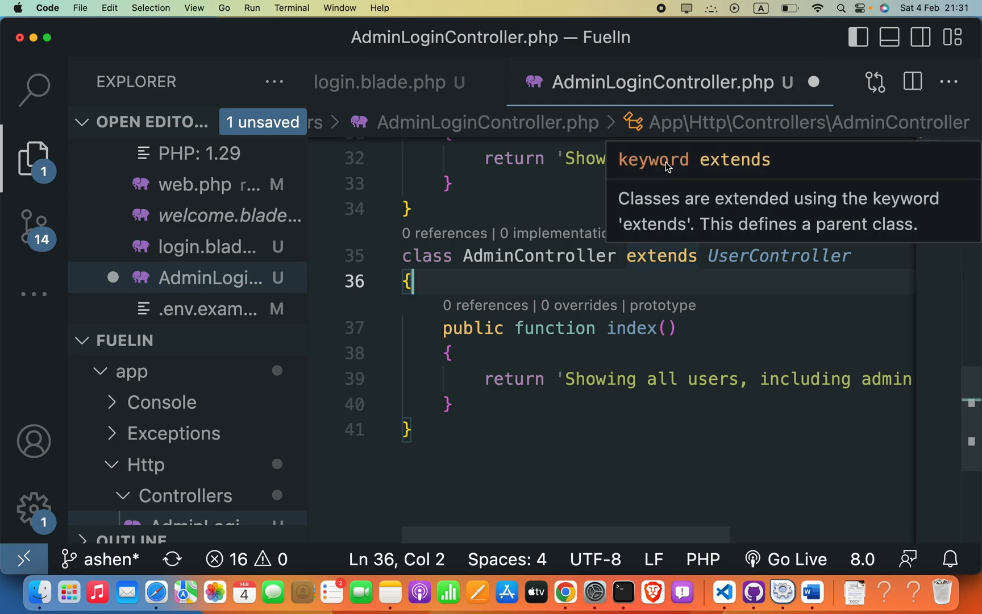